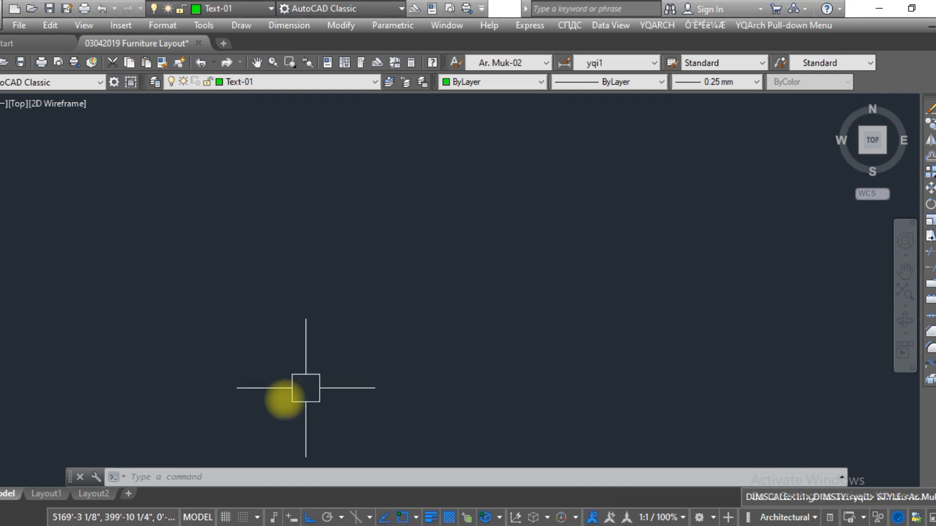
{"action": "mouse_move", "coordinate": [244, 338]}
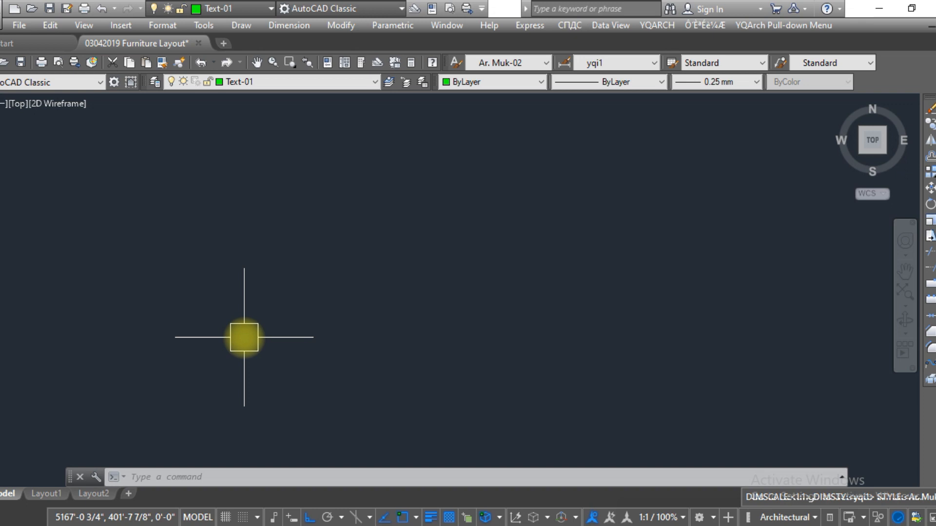
Step: Start the LINE command with the L alias to begin the stepped outline
{"action": "type", "text": "L"}
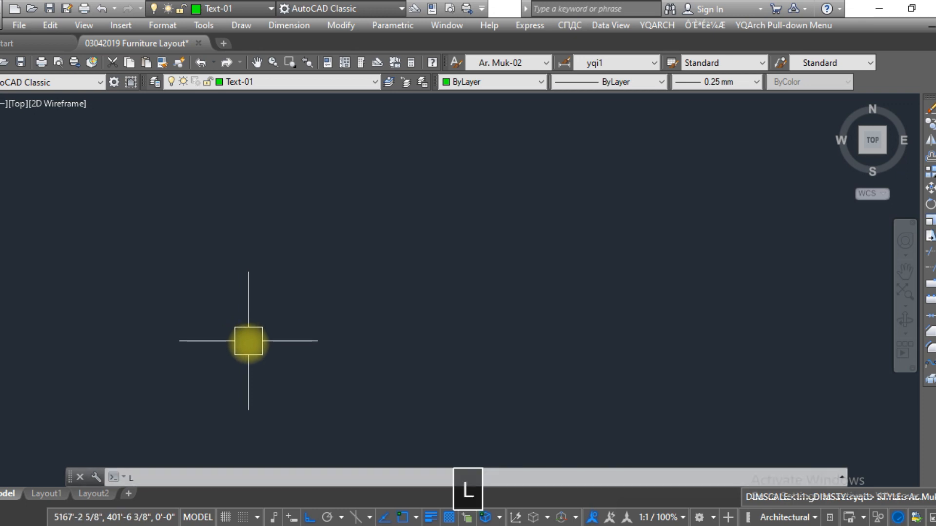
{"action": "type", "text": "L"}
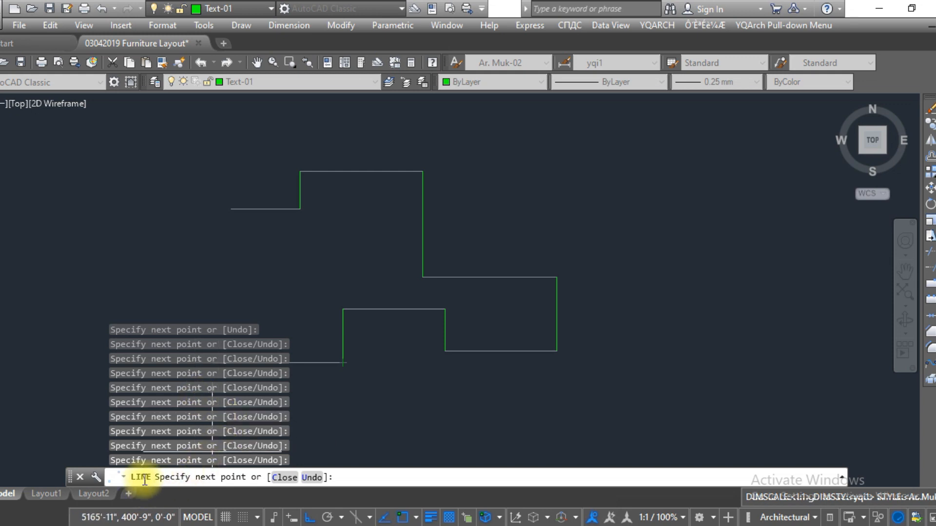
{"action": "mouse_move", "coordinate": [82, 478]}
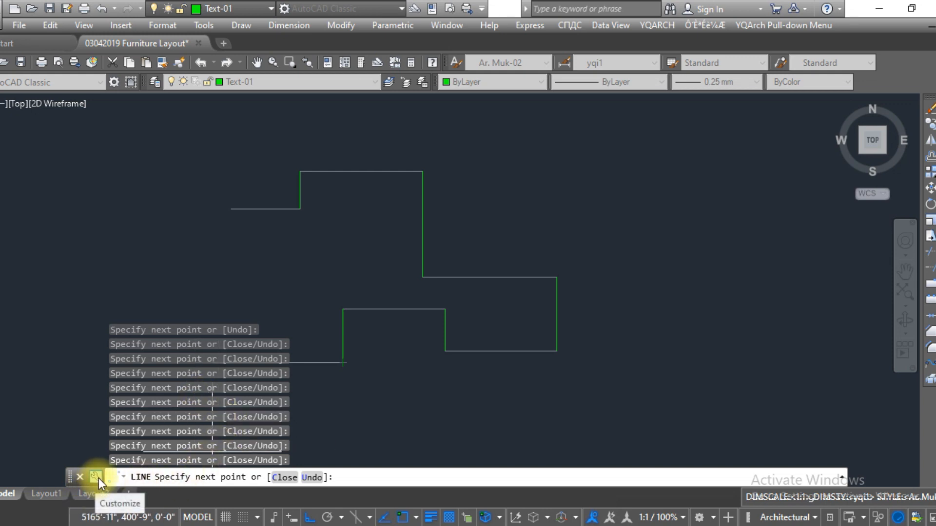
Step: Set Lines of Prompt History to 0 from the command-line Customize menu, then restart LINE
{"action": "left_click", "coordinate": [83, 476]}
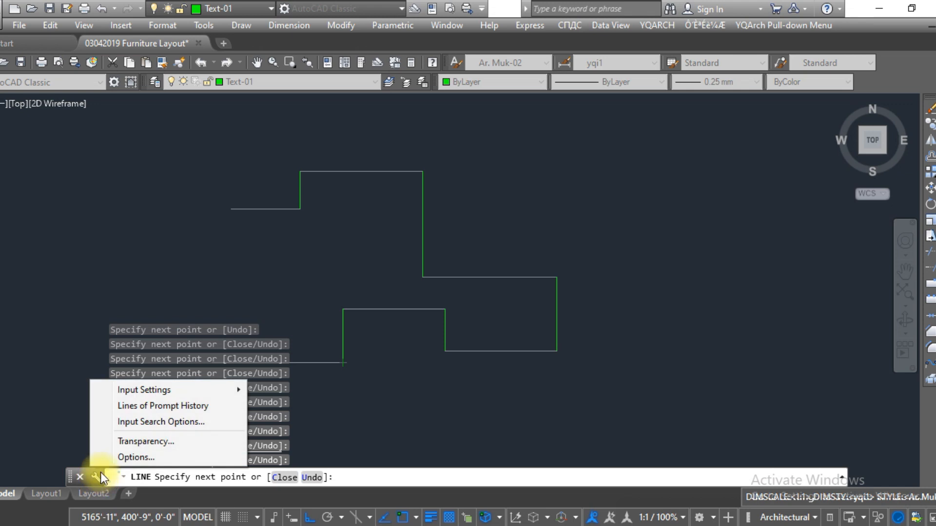
{"action": "mouse_move", "coordinate": [162, 406]}
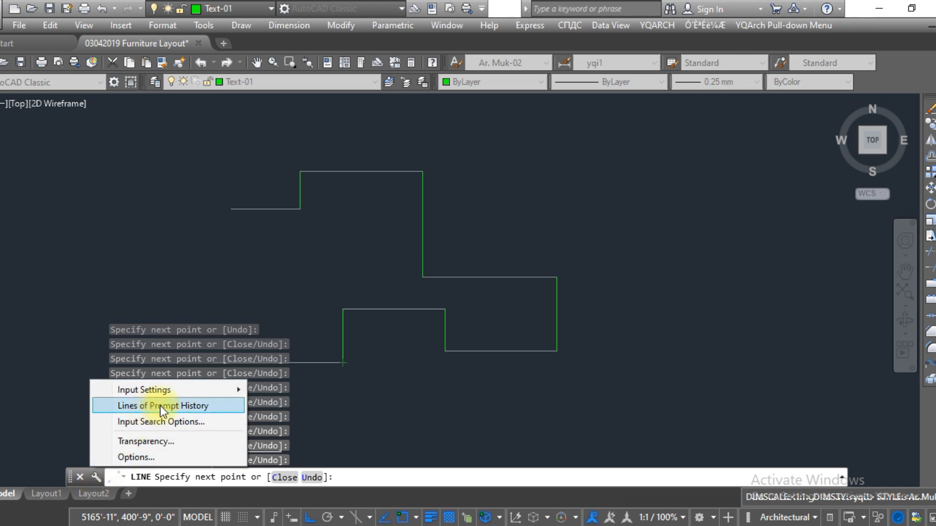
{"action": "left_click", "coordinate": [163, 406]}
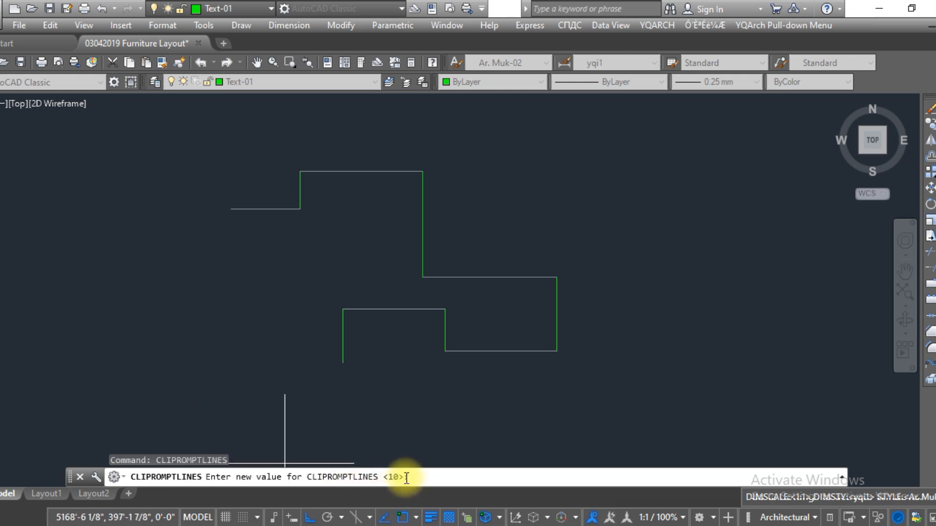
{"action": "type", "text": "0"}
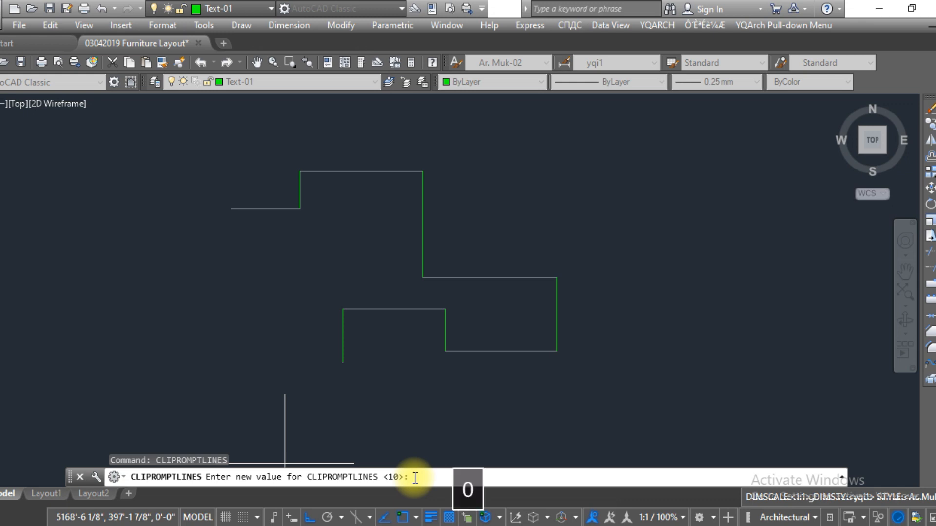
{"action": "key", "text": "Enter"}
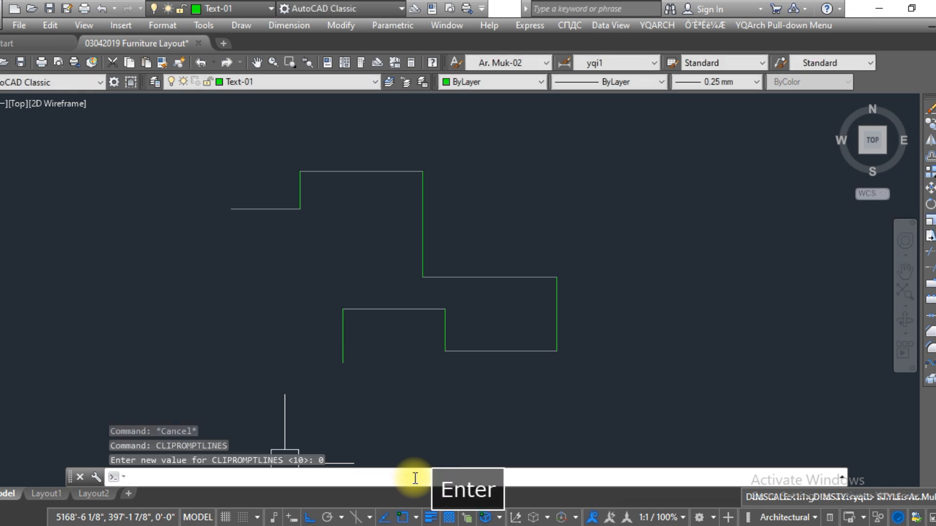
{"action": "key", "text": "Escape"}
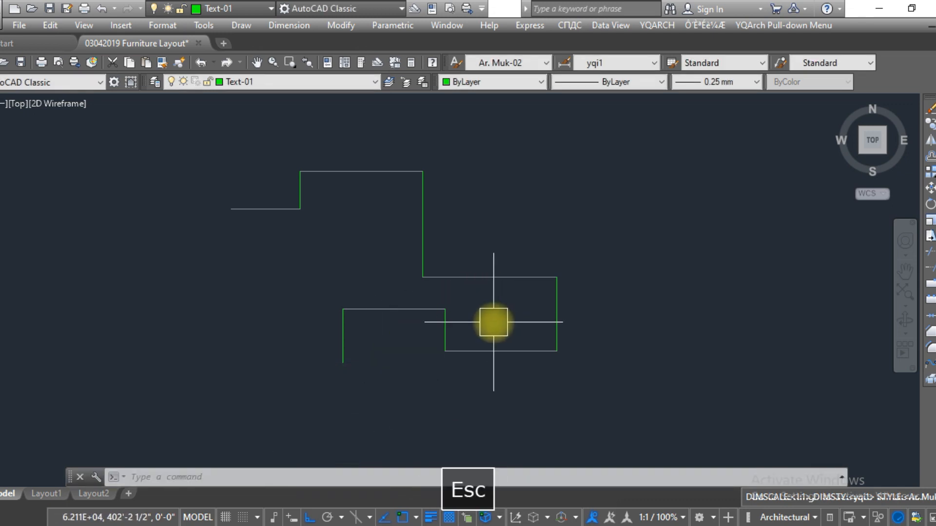
{"action": "key", "text": "space"}
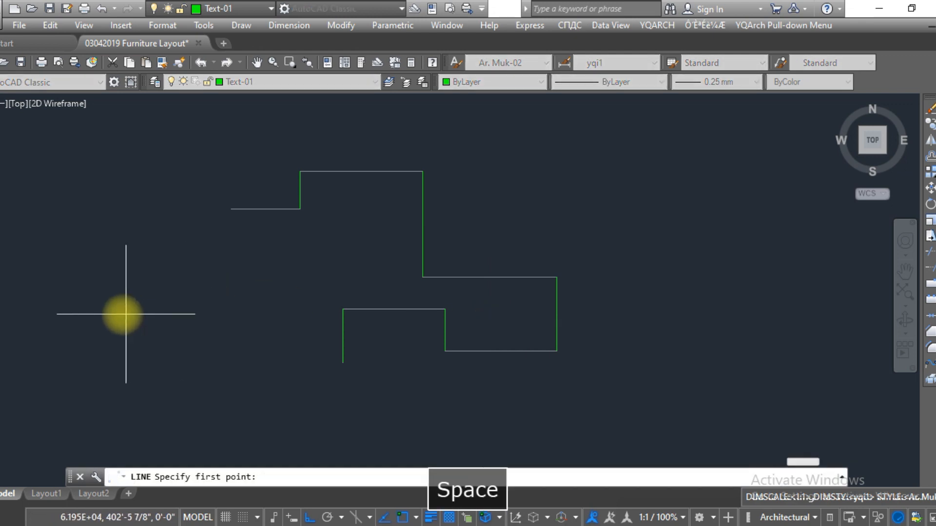
Step: Place five corner points forming a second stepped outline left of the first
{"action": "left_click", "coordinate": [126, 316]}
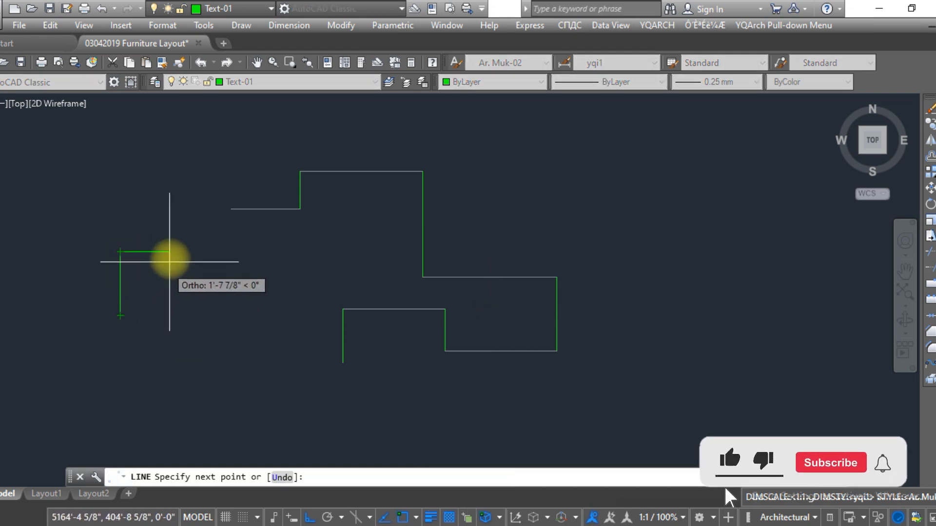
{"action": "left_click", "coordinate": [168, 260]}
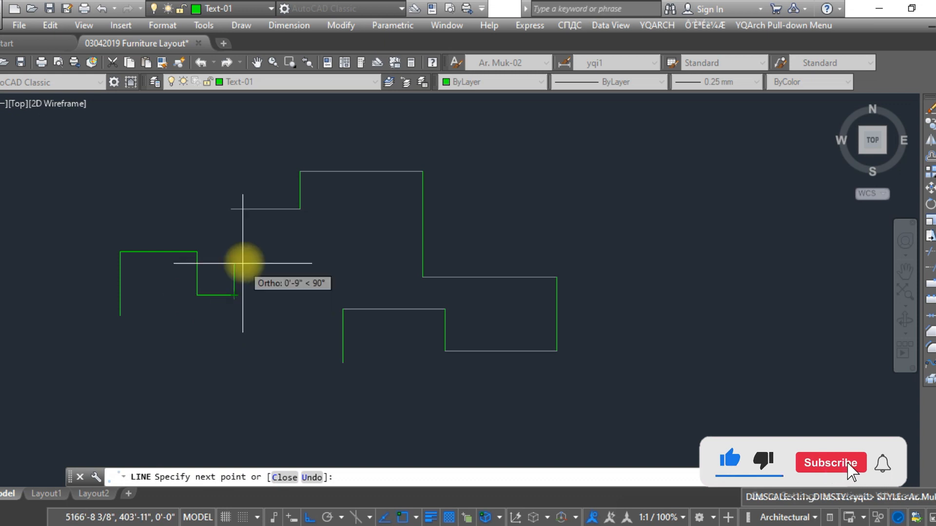
{"action": "left_click", "coordinate": [831, 463]}
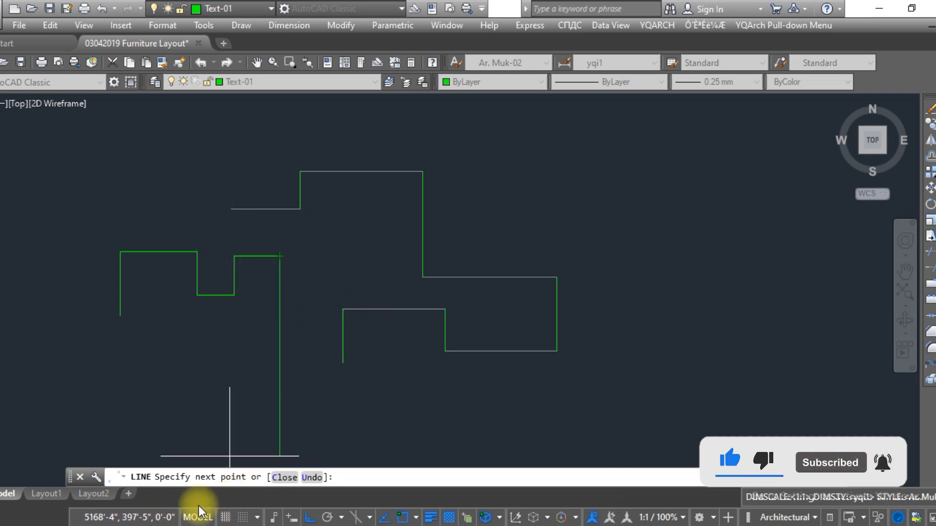
{"action": "mouse_move", "coordinate": [103, 439]}
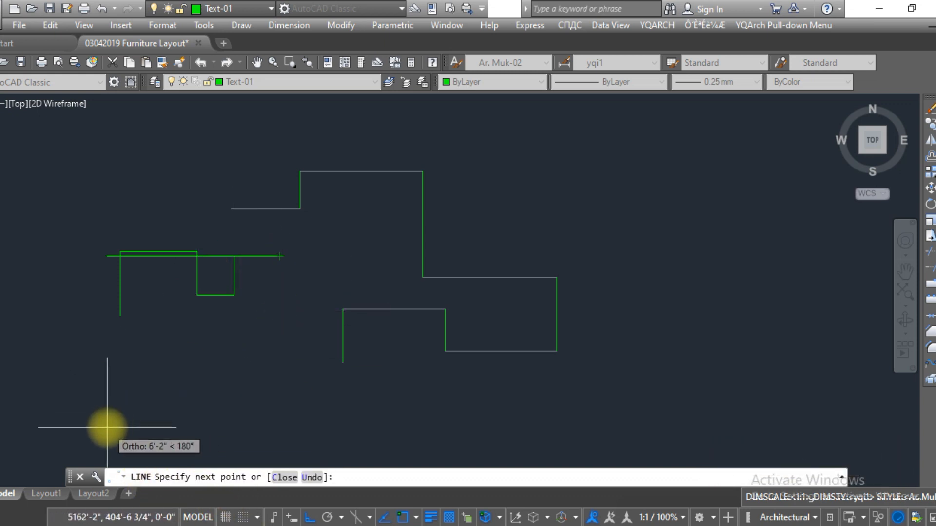
{"action": "left_click", "coordinate": [264, 428]}
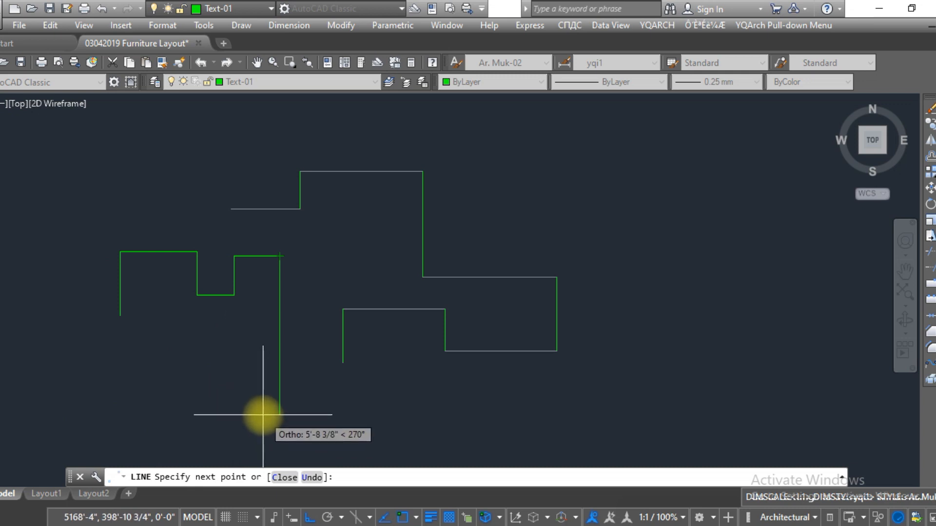
{"action": "left_click", "coordinate": [142, 435]}
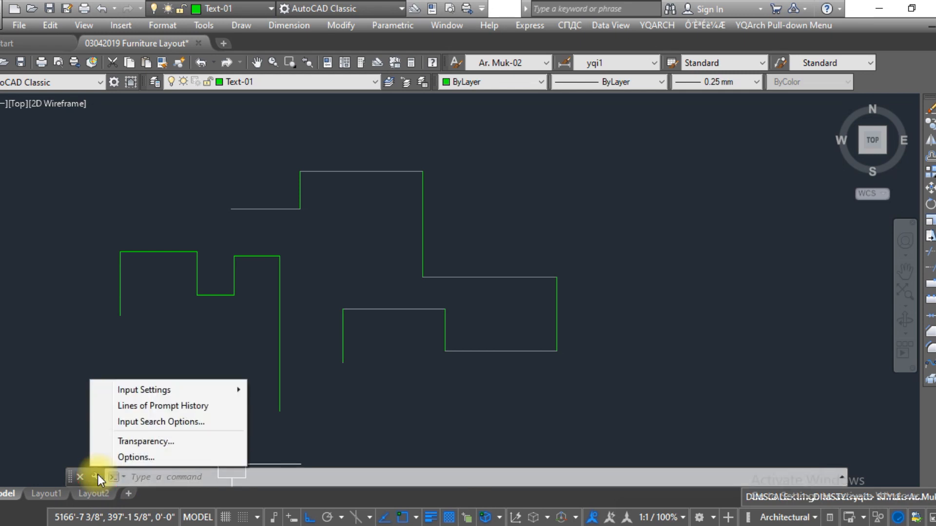
{"action": "mouse_move", "coordinate": [140, 419]}
{"action": "type", "text": "L"}
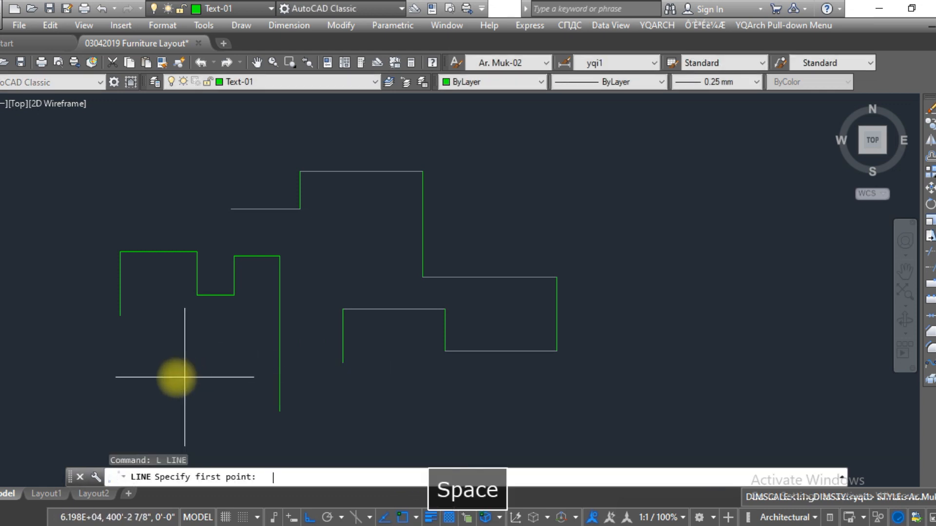
Step: Place the first point of a third stepped outline below the left one
{"action": "left_click", "coordinate": [185, 378]}
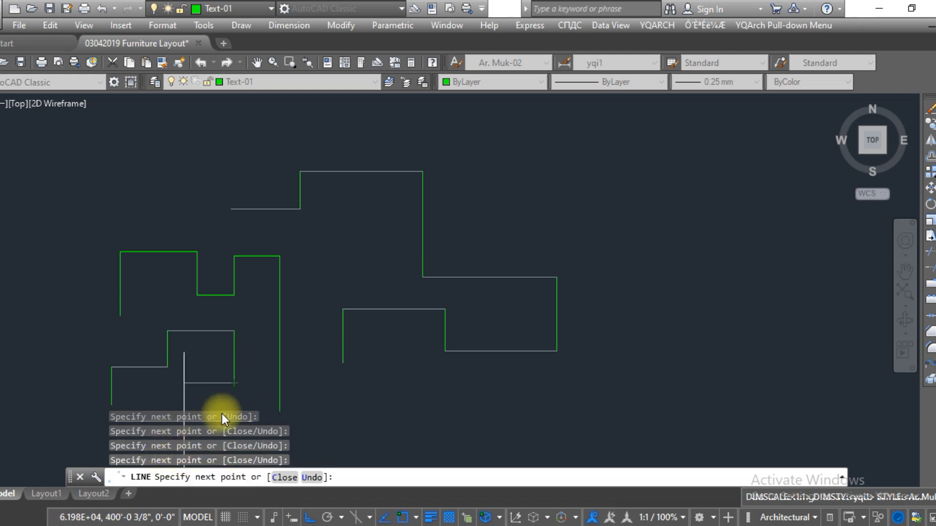
{"action": "mouse_move", "coordinate": [281, 350]}
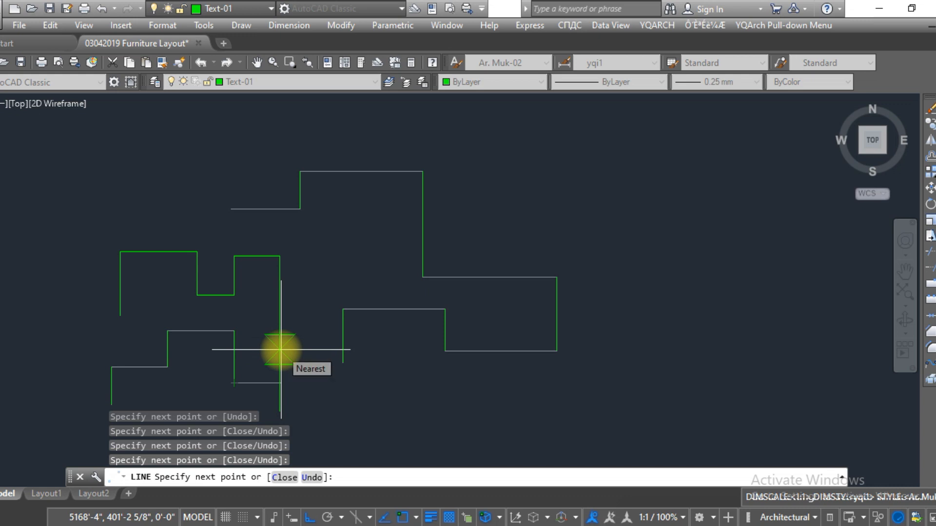